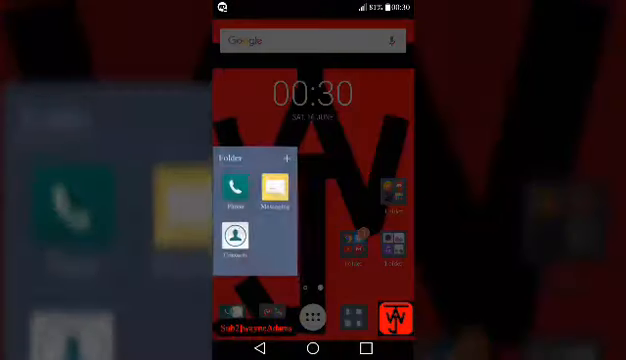
Launch the Phone app from the home screen folder, with *188# on the dial pad
{"action": "left_click", "coordinate": [235, 186]}
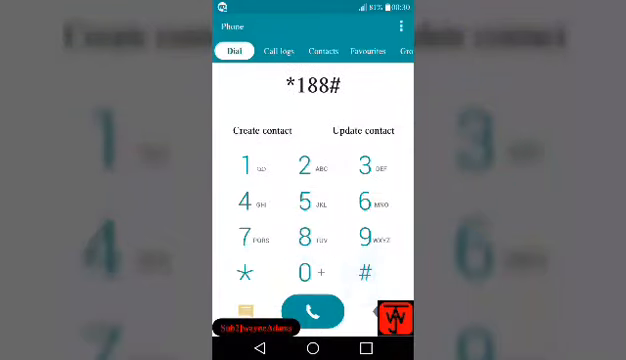
Dial *188#, dismiss the balance popup, and continue past the Telkom Out of Bundle page
{"action": "left_click", "coordinate": [313, 311]}
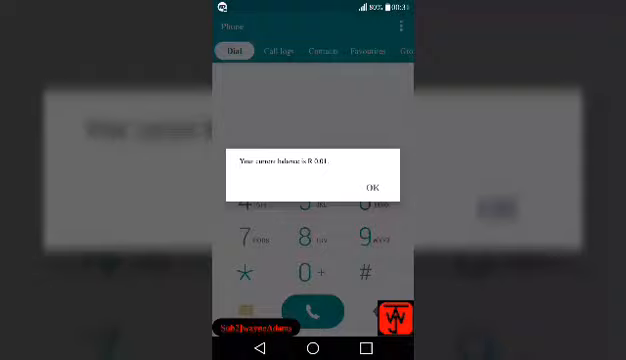
{"action": "left_click", "coordinate": [373, 188]}
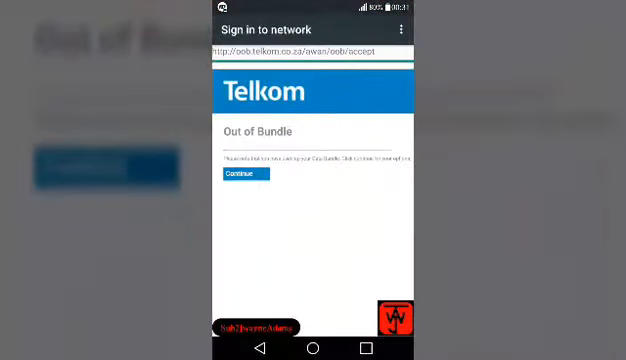
{"action": "left_click", "coordinate": [244, 175]}
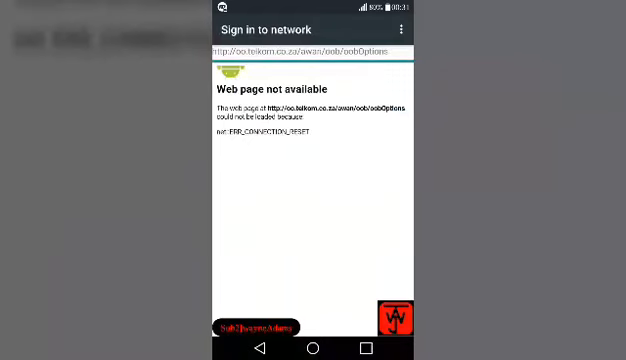